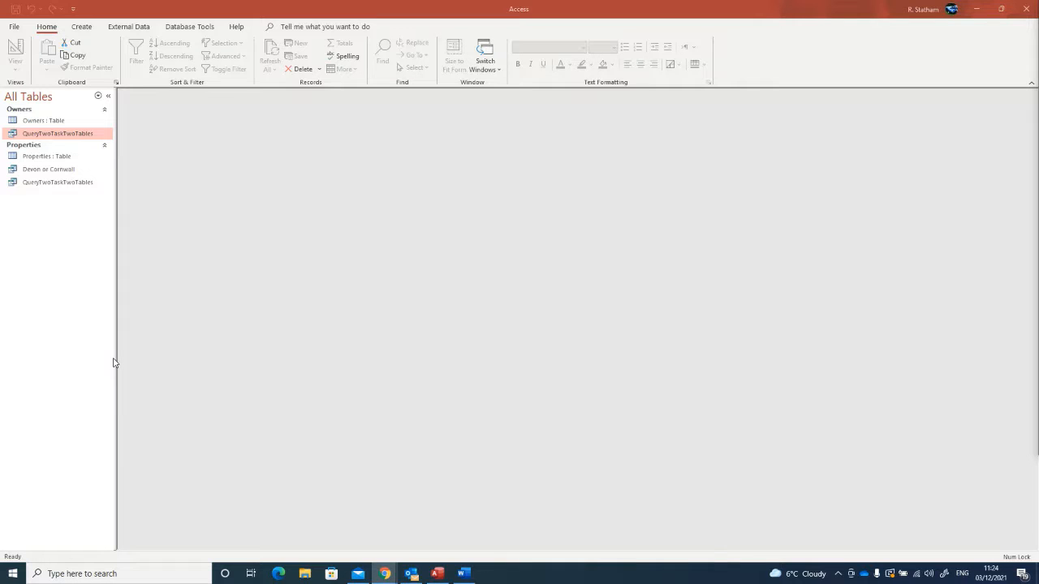
mouse_move(239, 235)
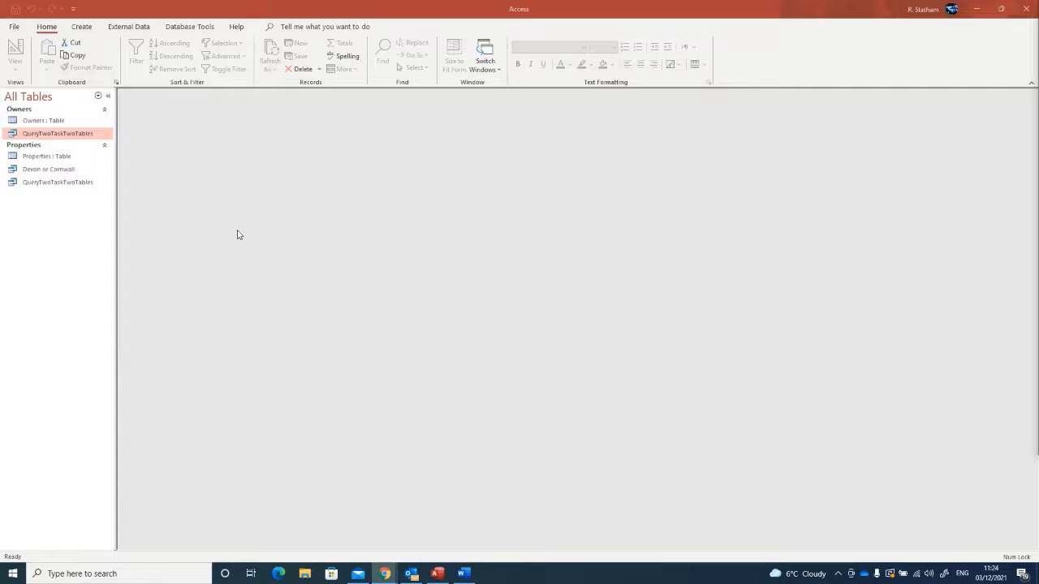
mouse_move(182, 188)
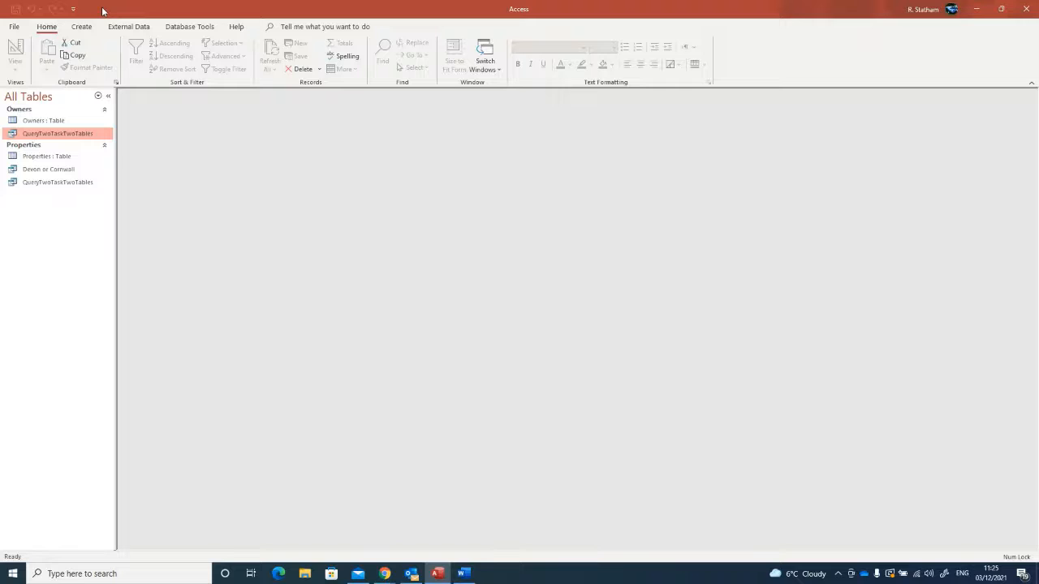
- View the Properties table's records before building the query
click(46, 155)
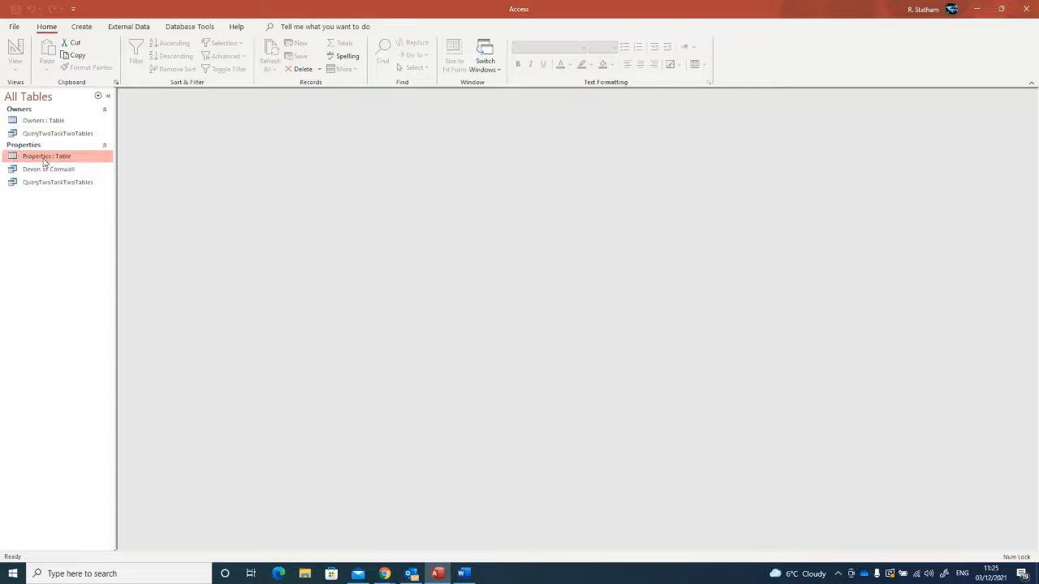
double_click(46, 156)
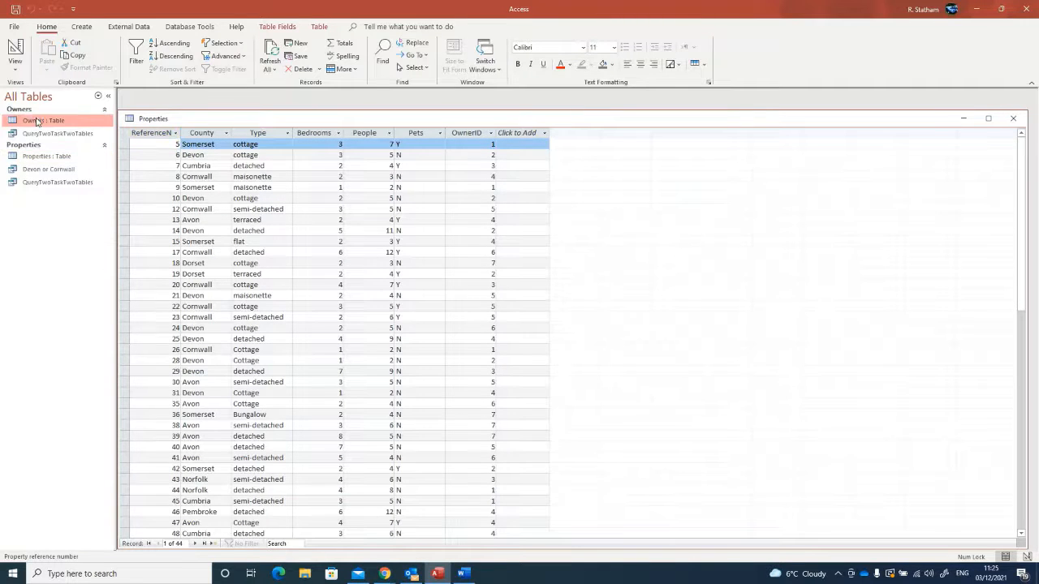
double_click(38, 120)
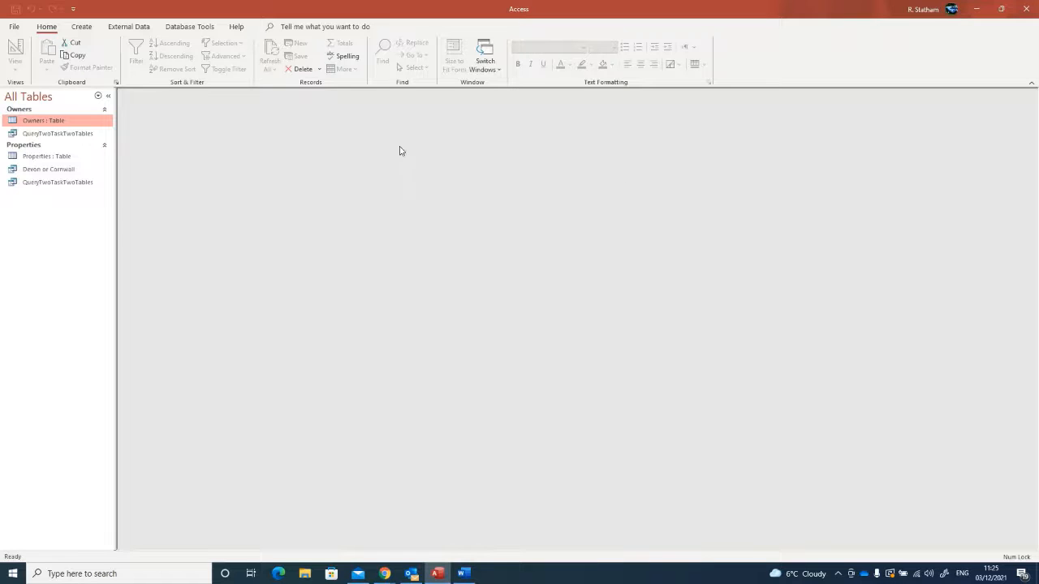
mouse_move(328, 211)
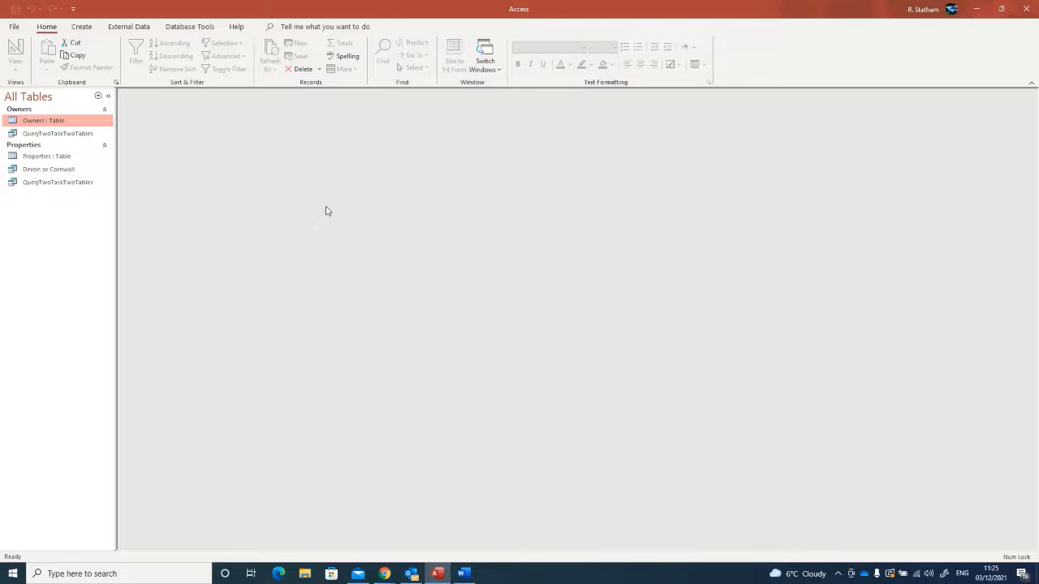
- Create a new blank query and switch it to SQL view showing SELECT
click(81, 27)
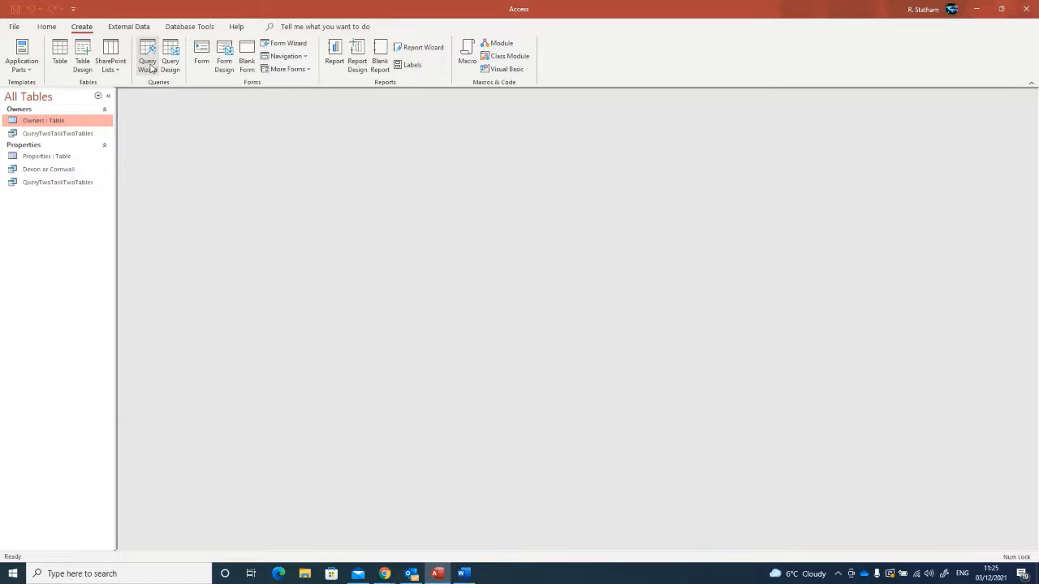
click(169, 52)
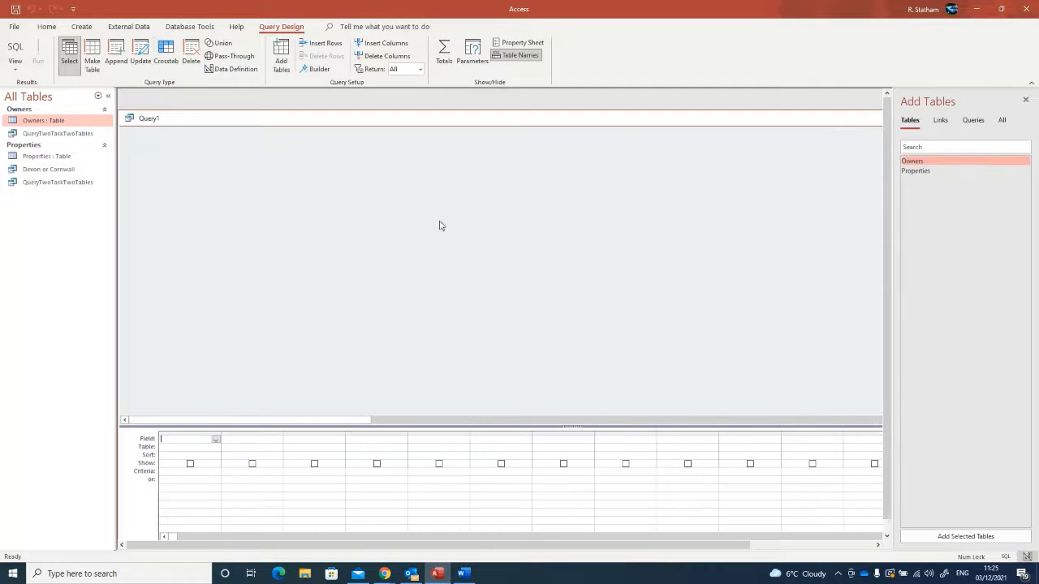
mouse_move(214, 232)
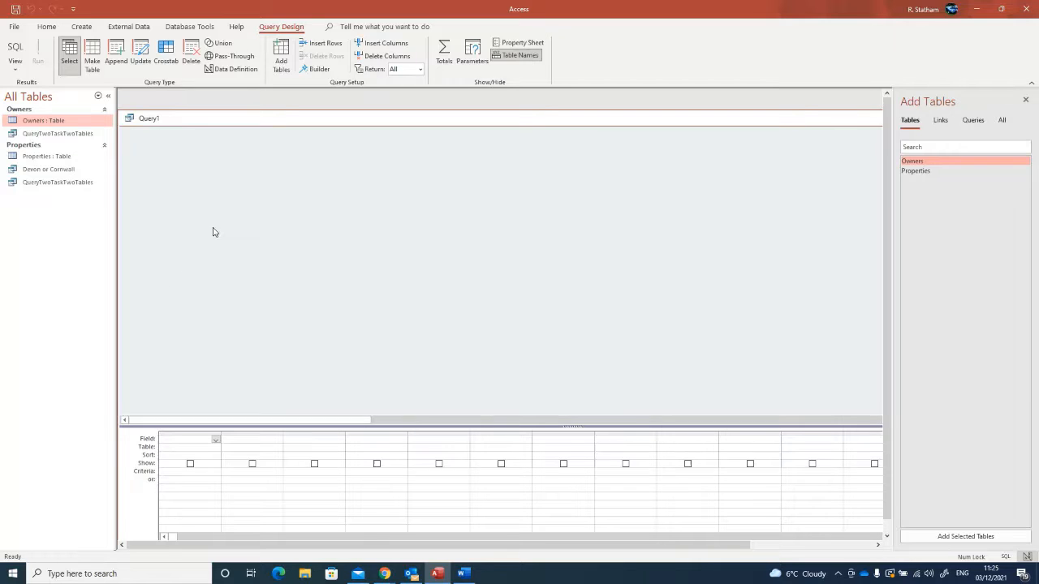
click(14, 53)
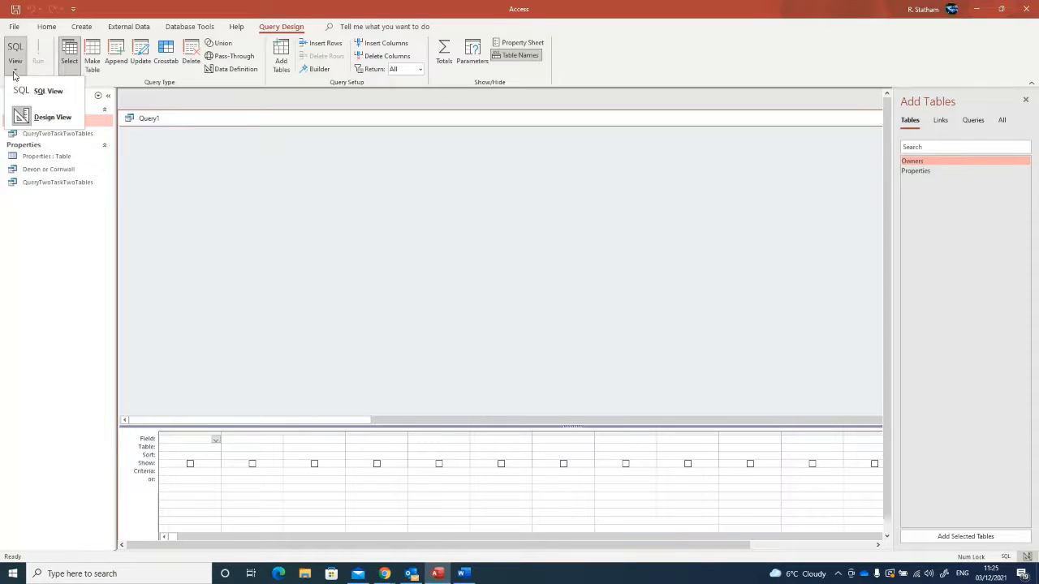
click(46, 90)
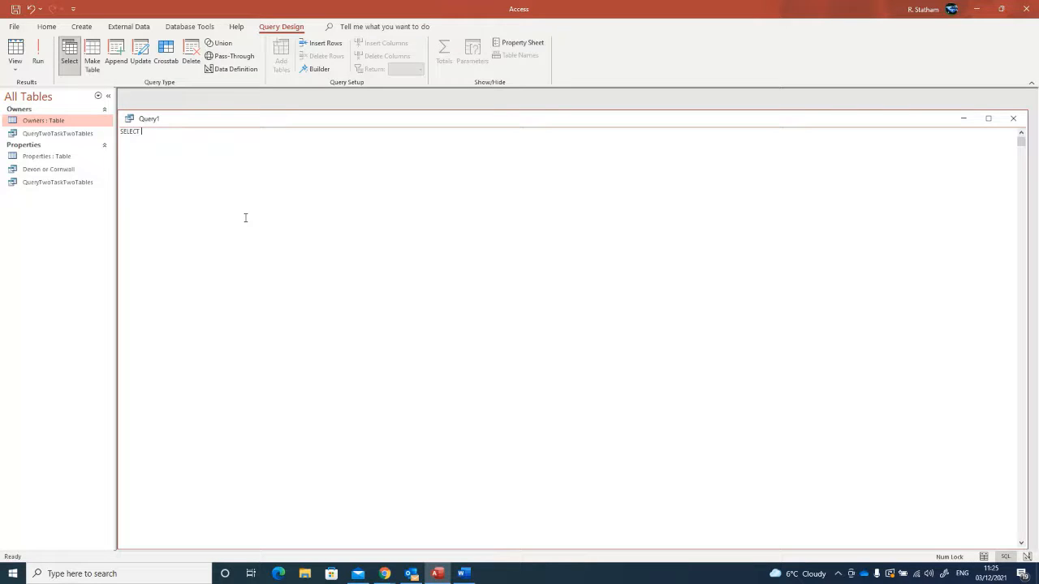
- Write SELECT * FROM Properties and run it, returning all 44 property records
text(*)
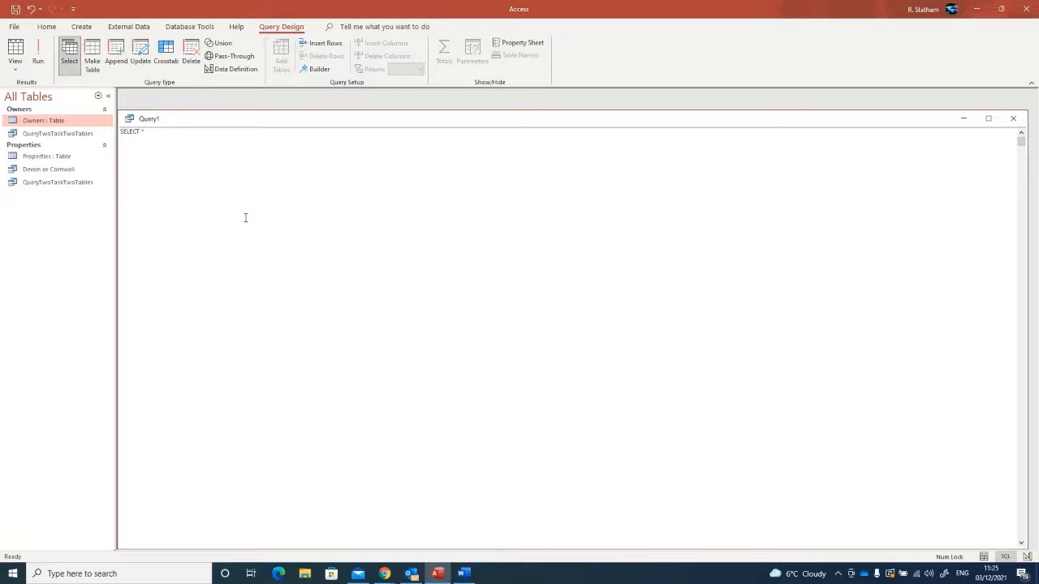
text(FROM)
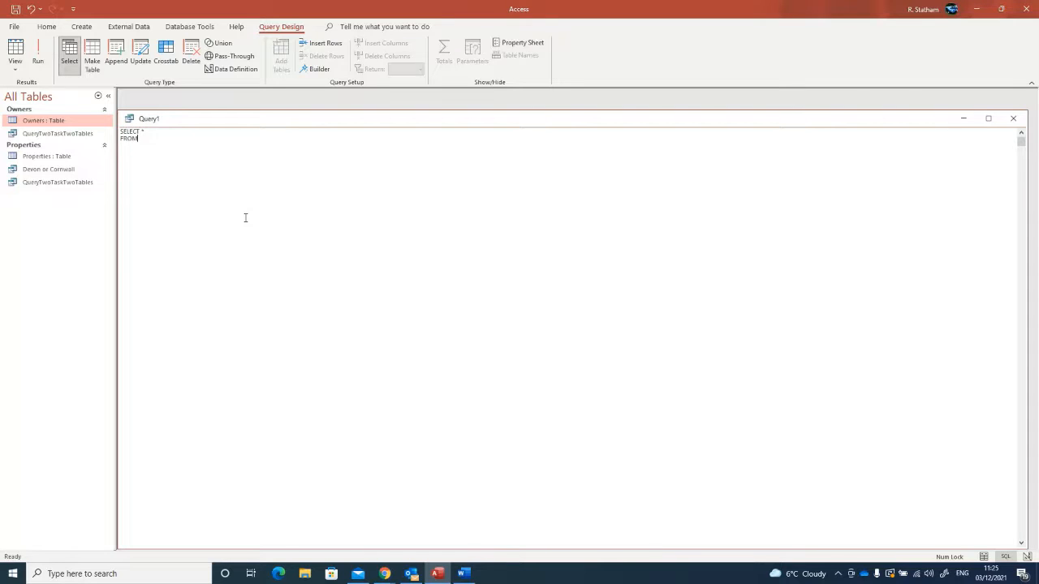
text(Prop)
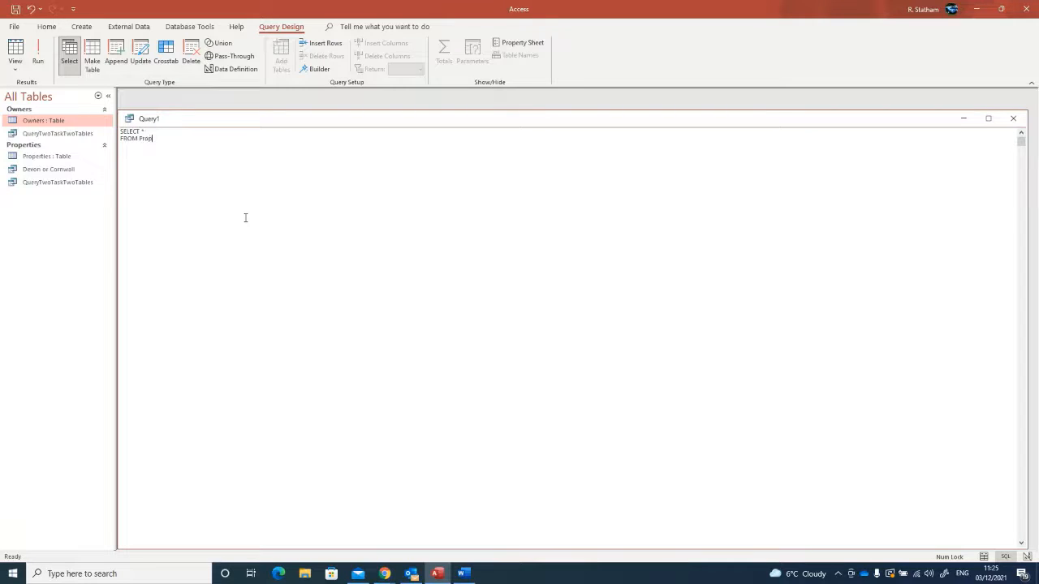
text(erties;)
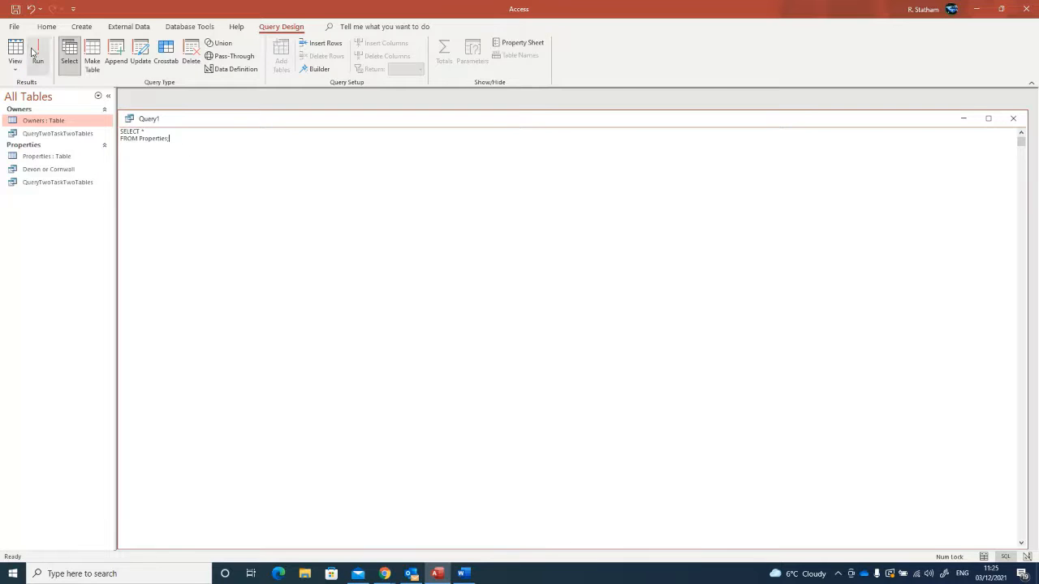
click(39, 49)
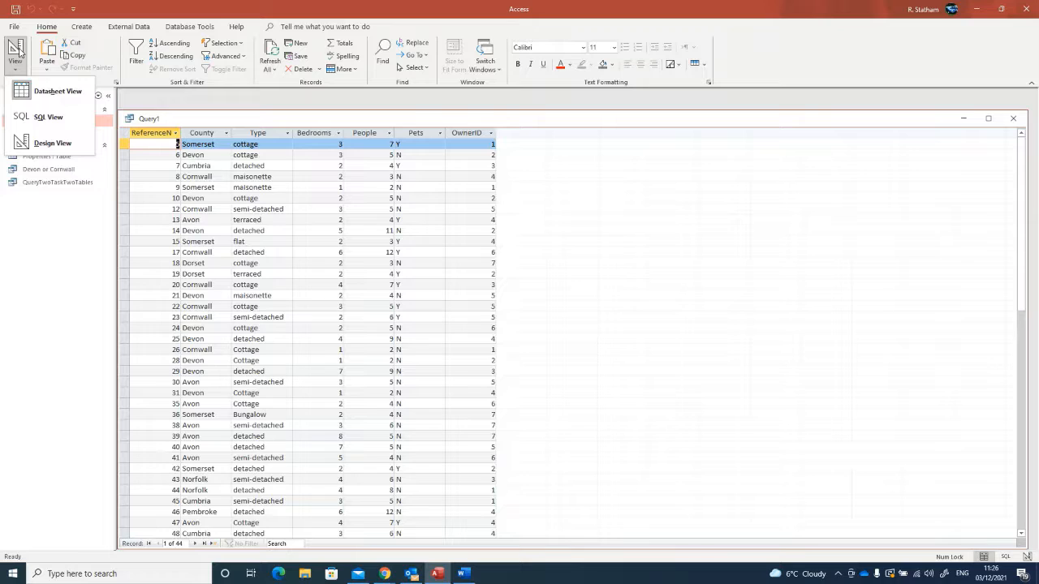
- Add WHERE County = "Devon" to the query and run it, returning 10 Devon records
click(47, 117)
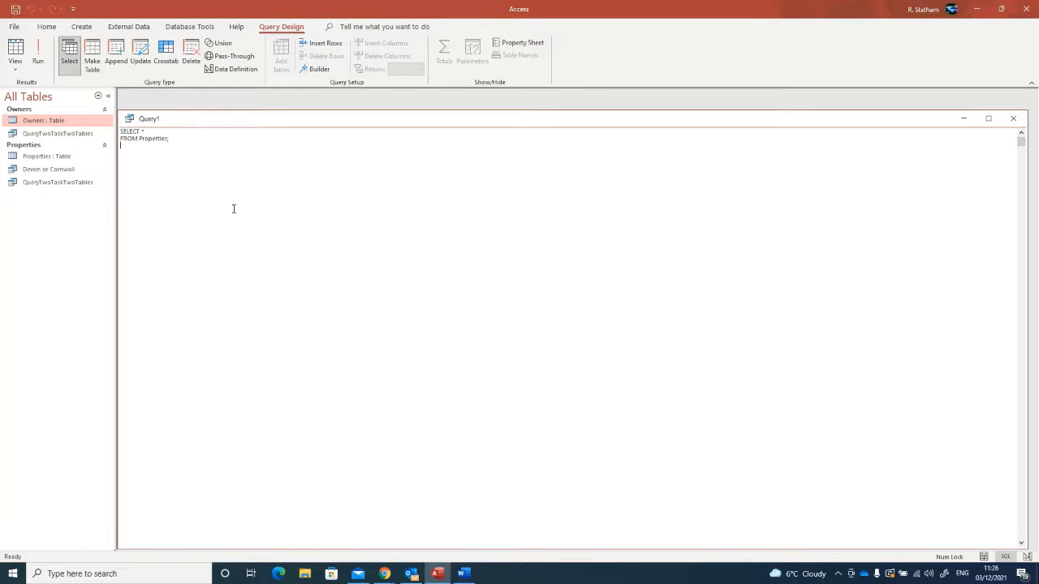
text(W)
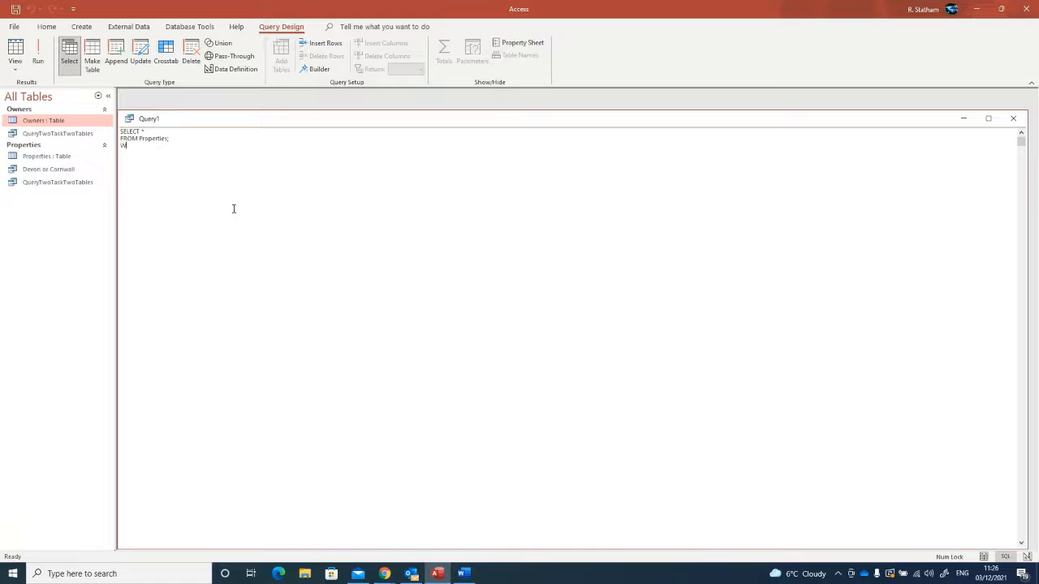
text(HERE)
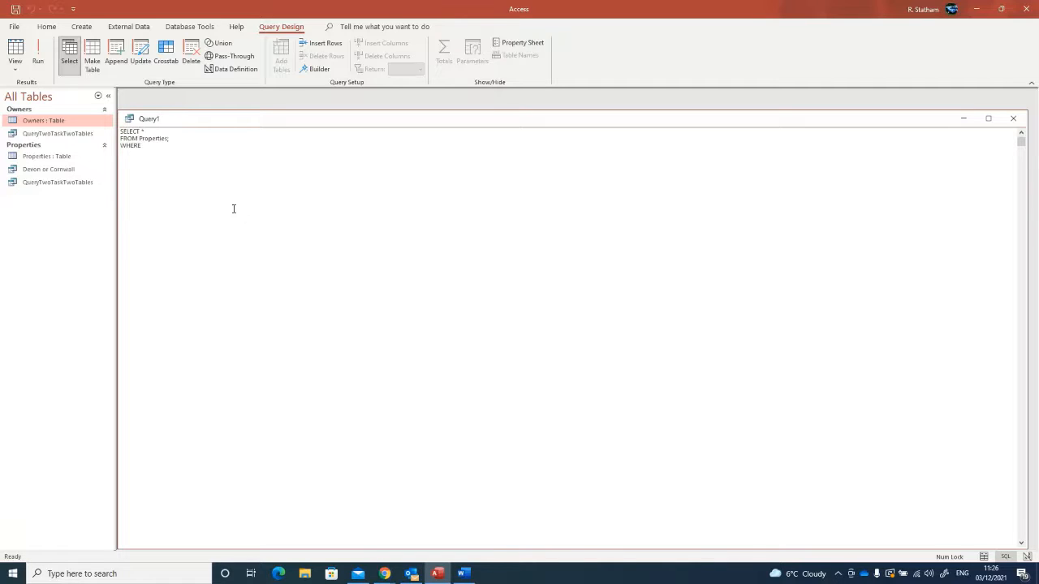
text(County)
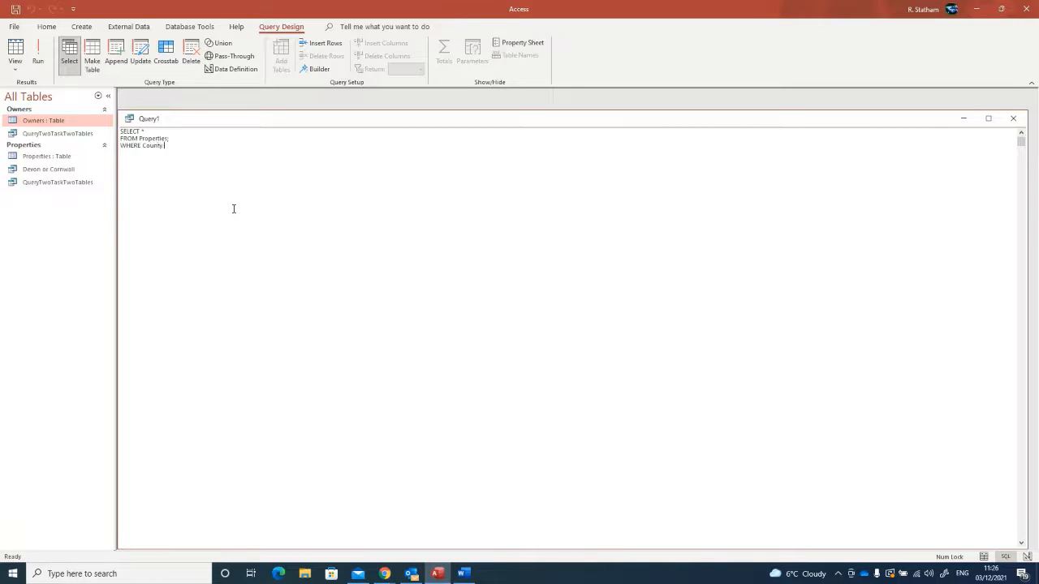
text(=)
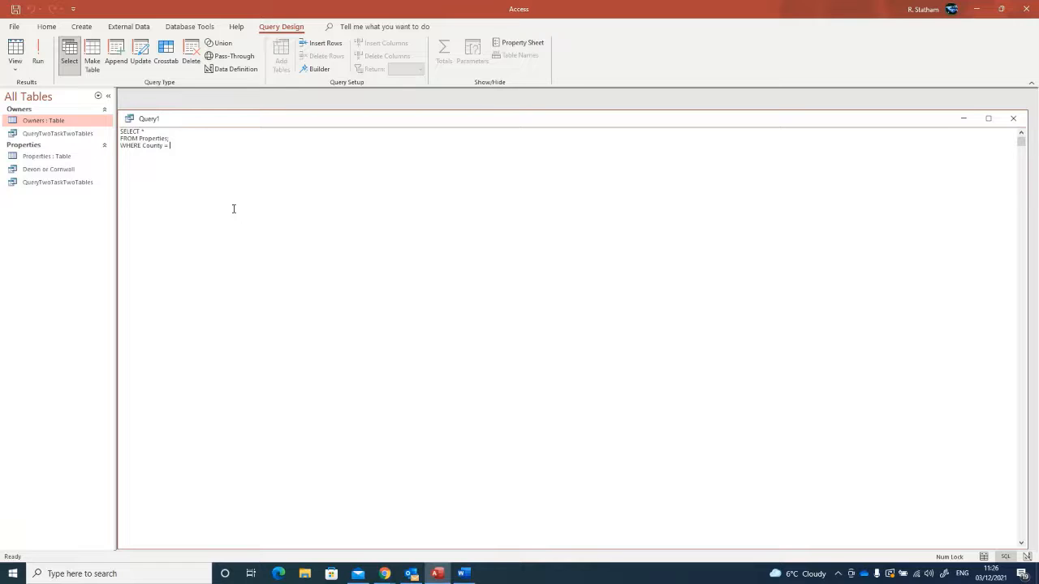
text("De)
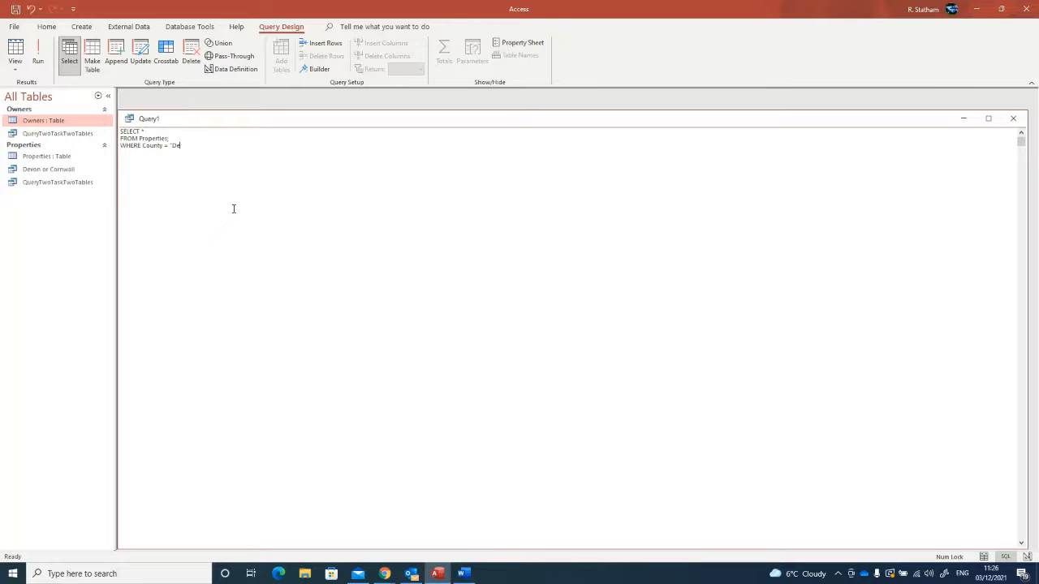
text(evon";)
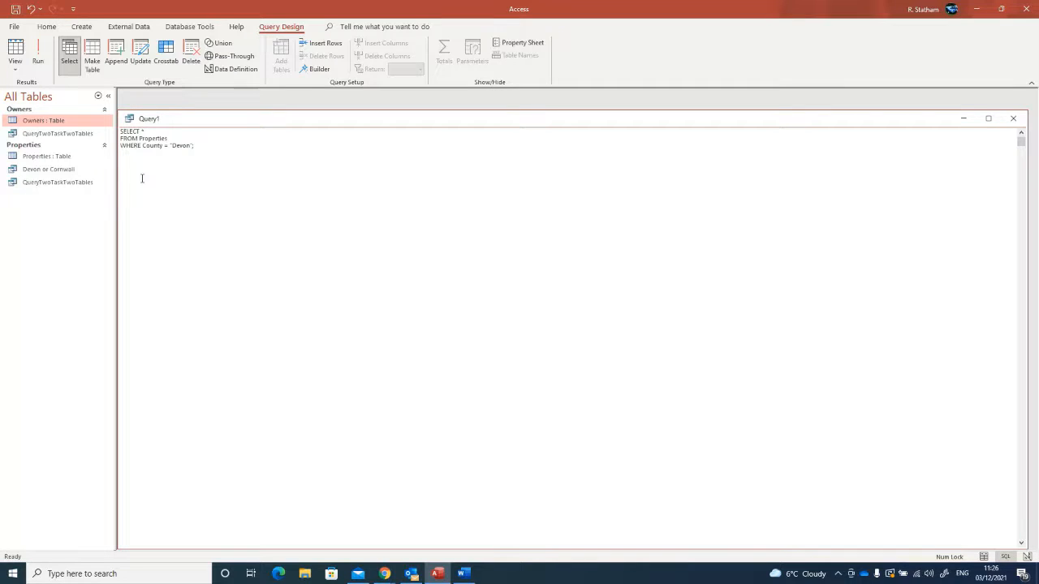
click(37, 48)
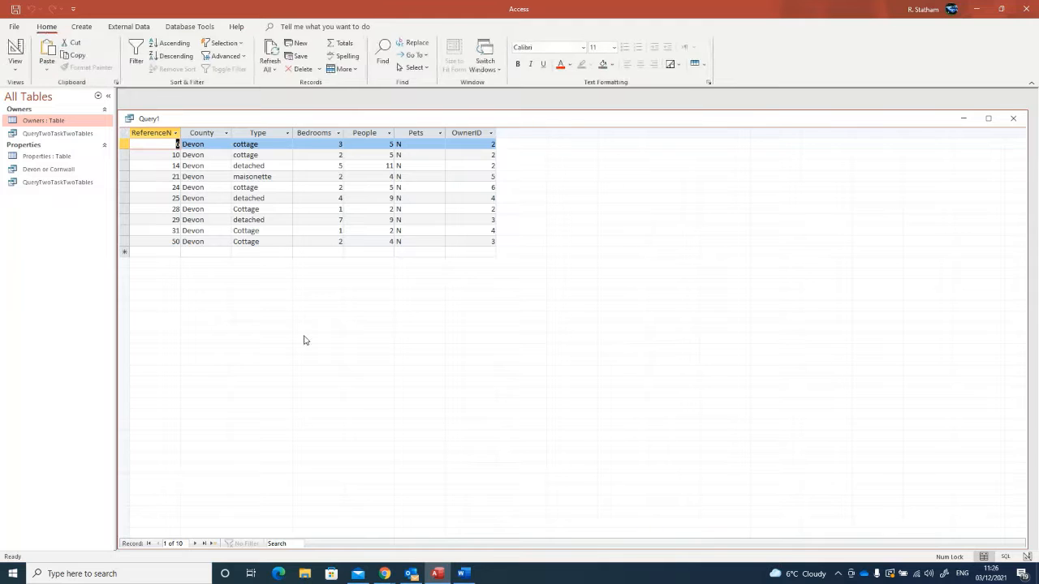
mouse_move(387, 288)
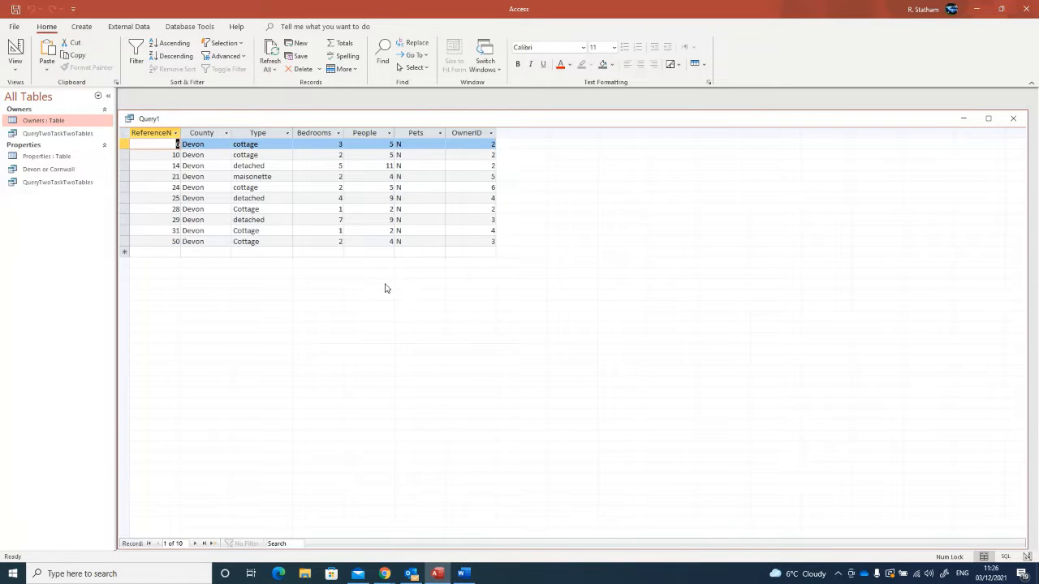
mouse_move(170, 300)
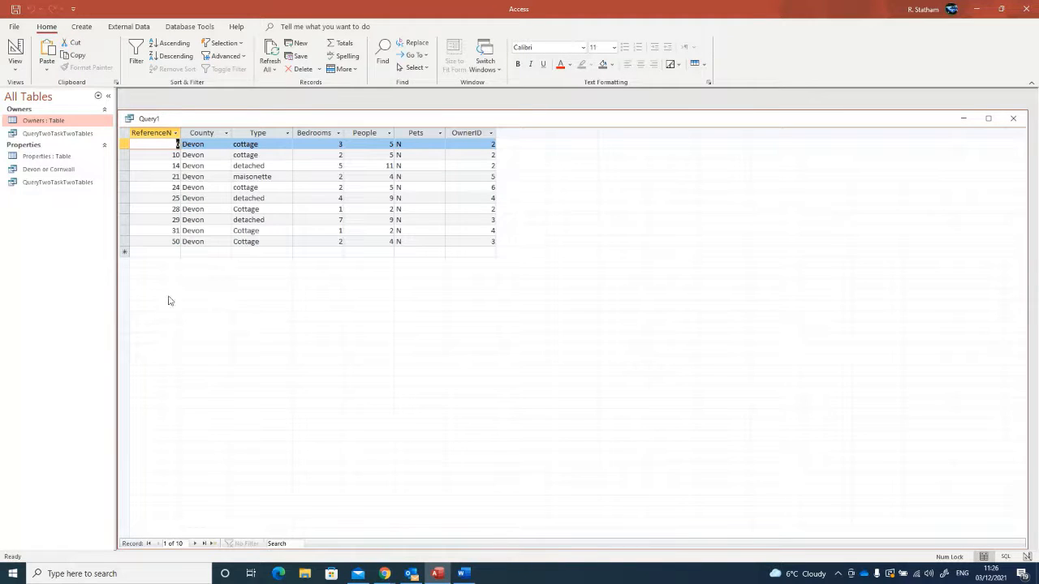
mouse_move(431, 343)
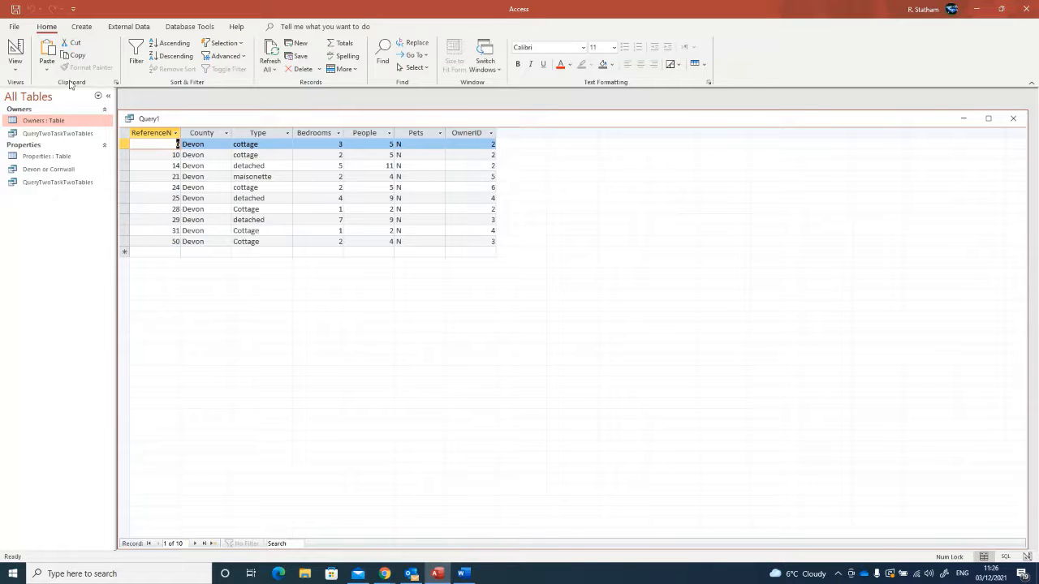
- Switch from the Devon results back to the query's SQL text
click(22, 57)
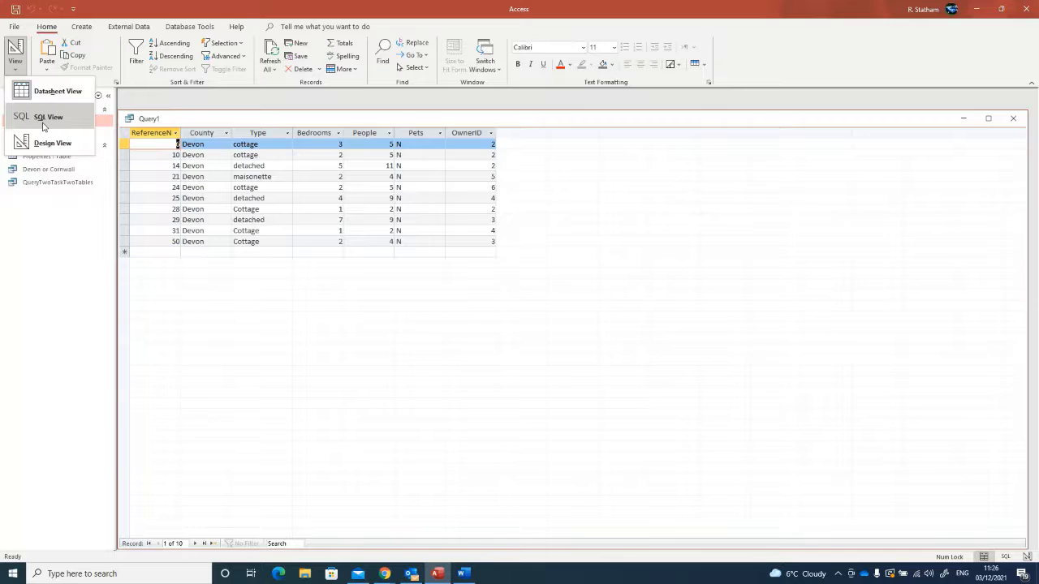
click(51, 114)
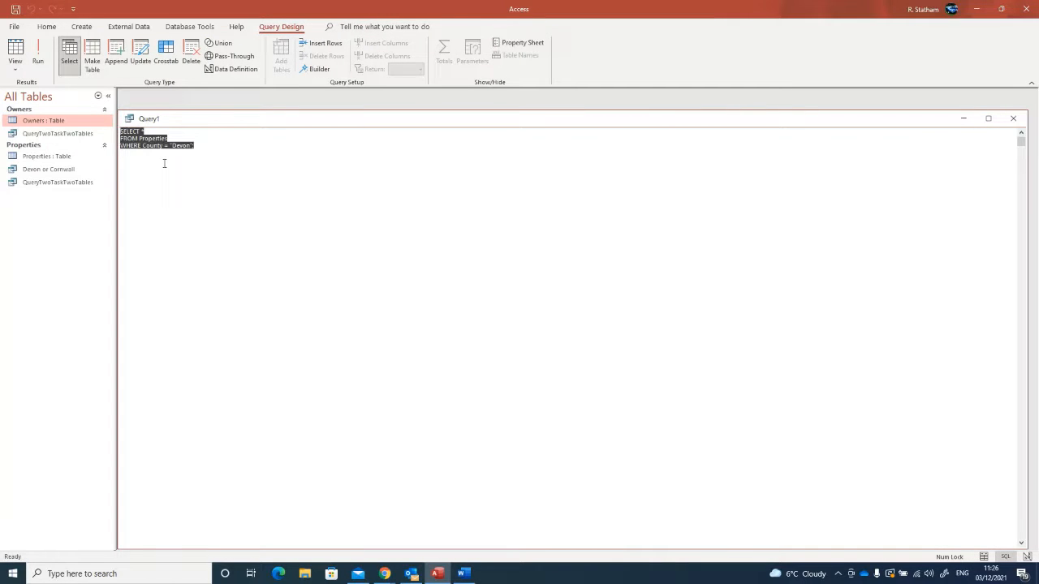
mouse_move(174, 221)
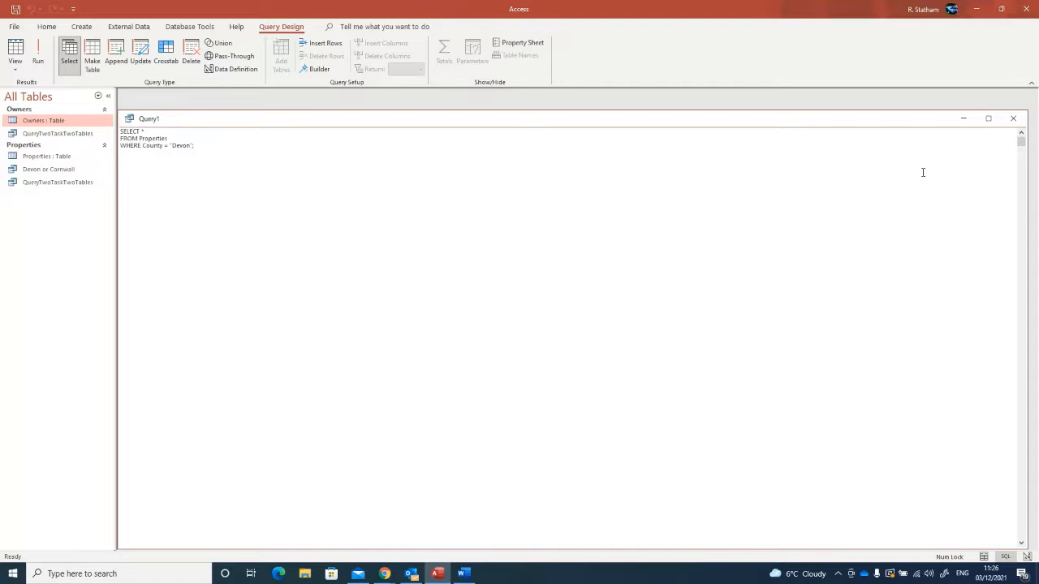
mouse_move(1013, 119)
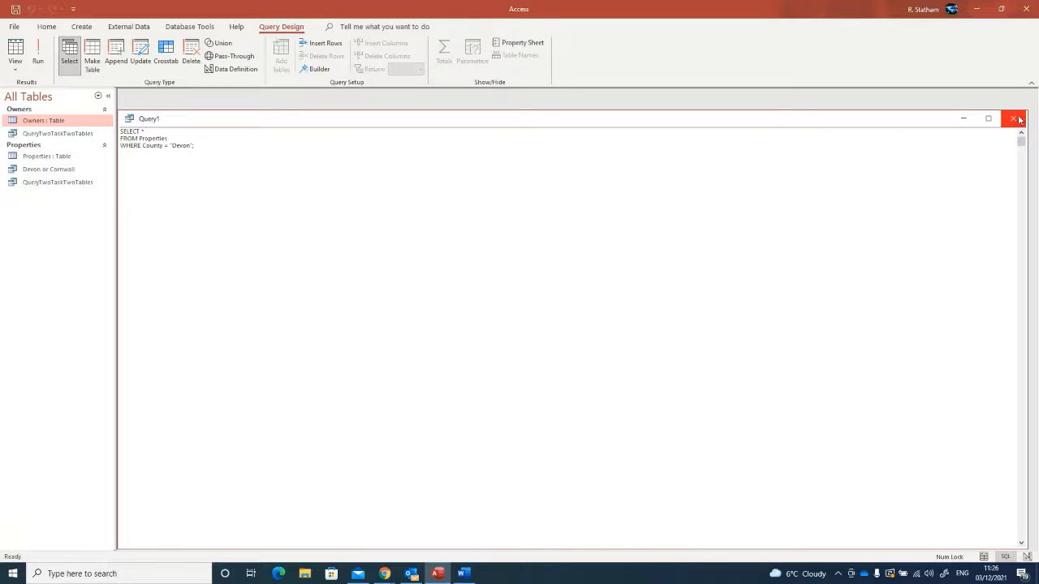
- Close the query and save it under the name Devon Properties
click(1013, 119)
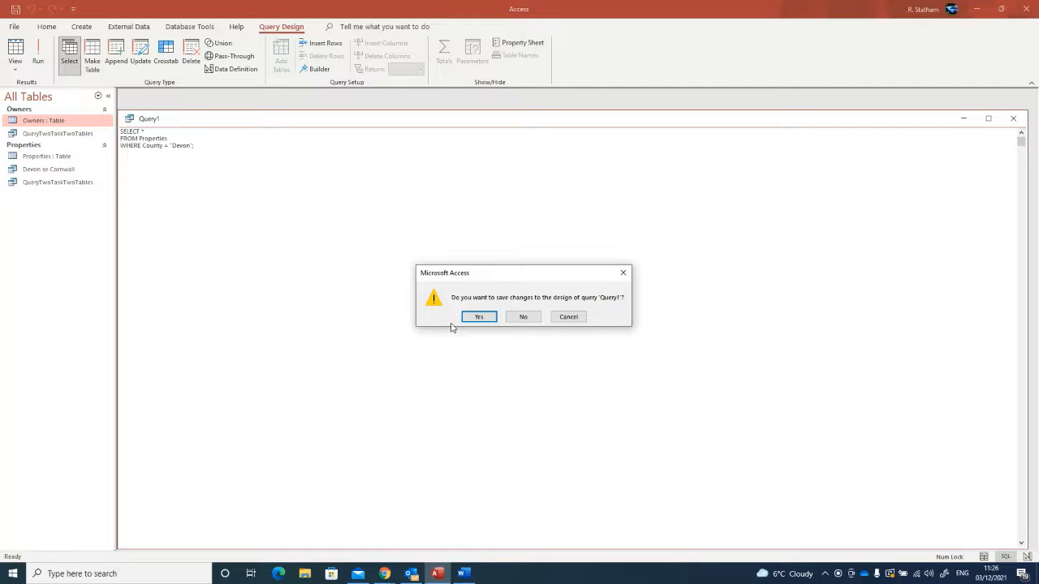
click(478, 317)
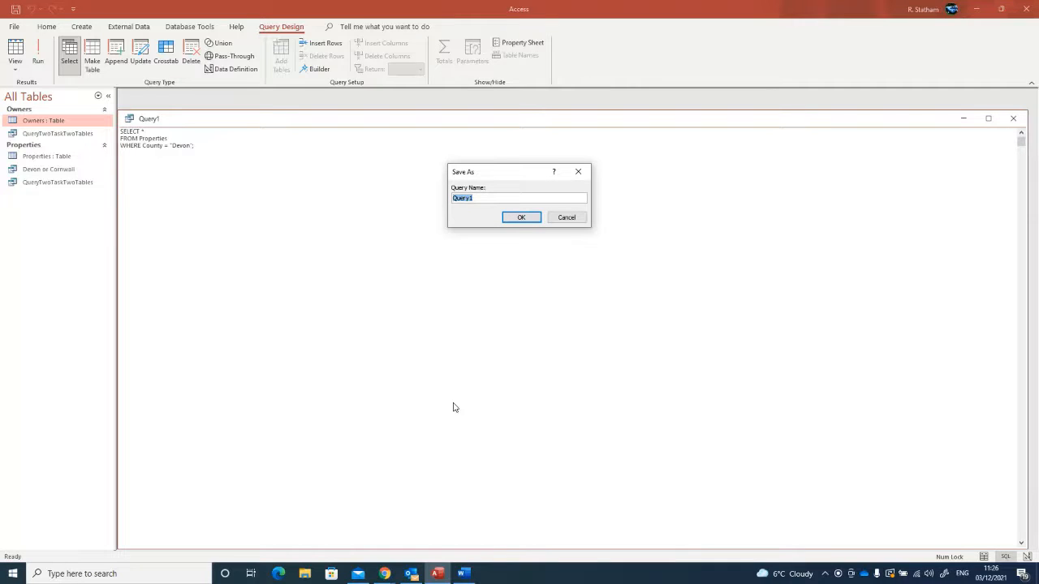
text(DEvo)
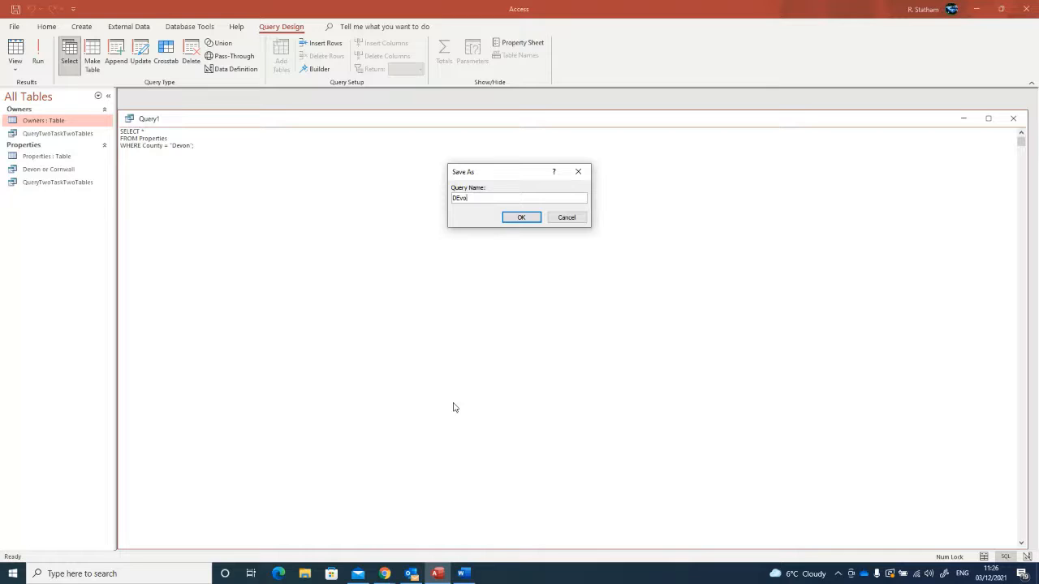
text(Devon)
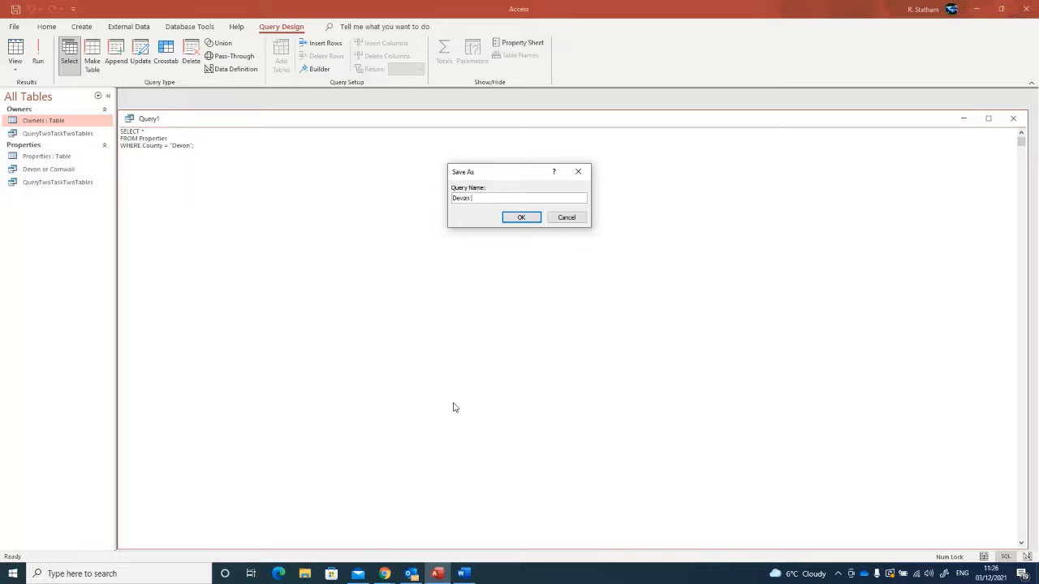
text(Propertie)
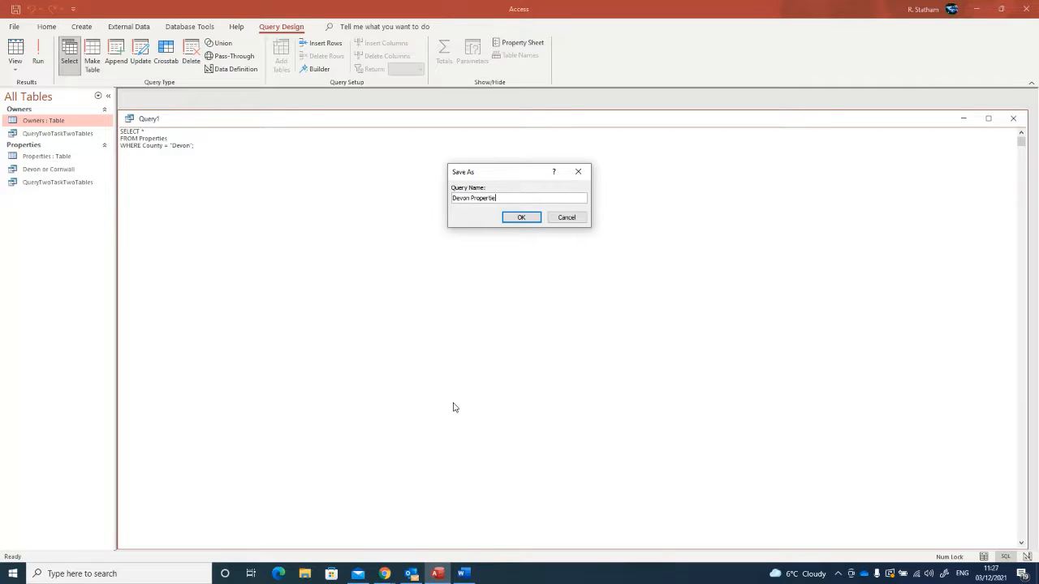
click(521, 216)
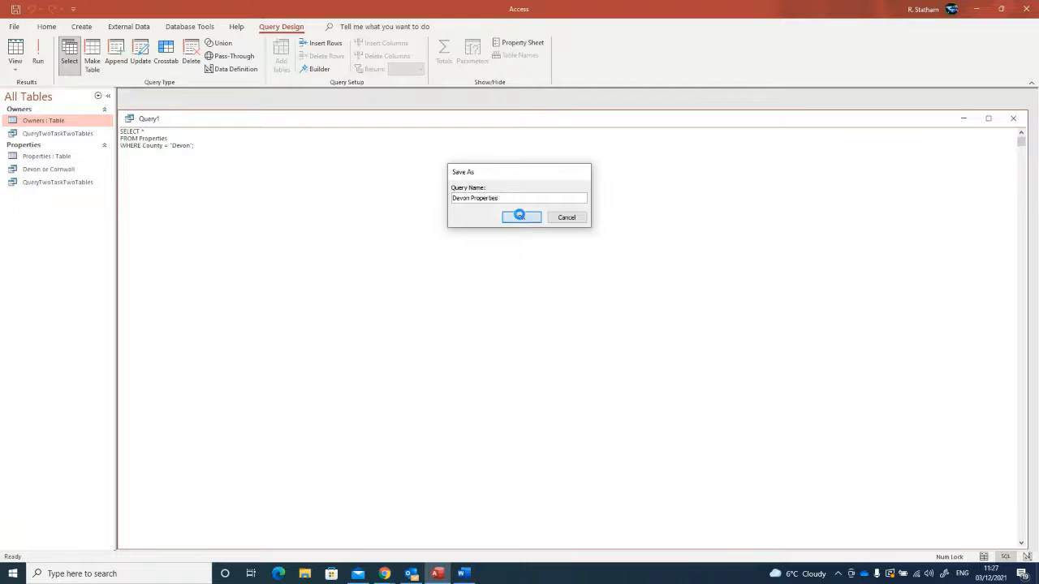
click(521, 217)
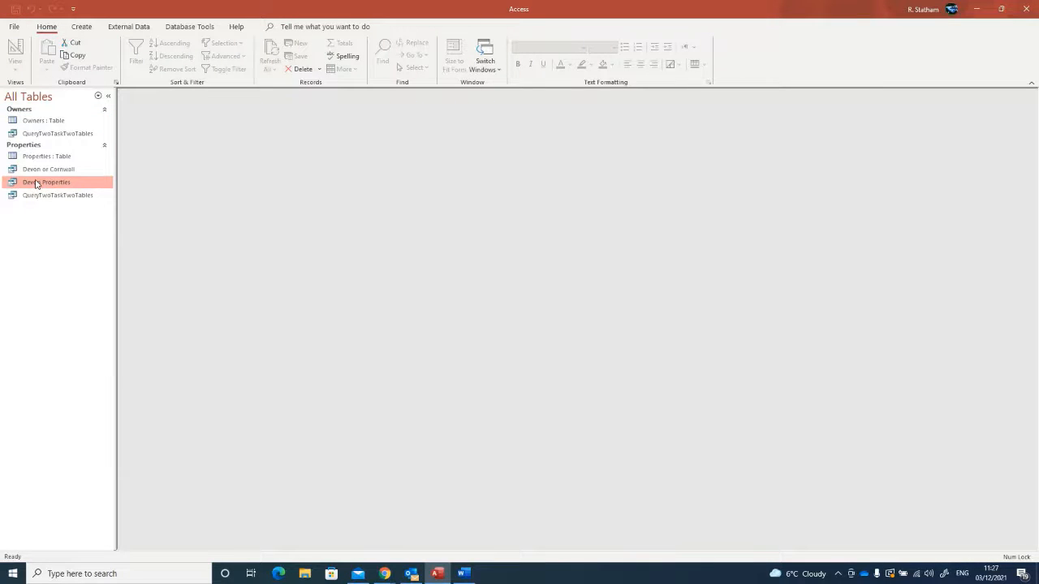
- Reopen the saved Devon Properties query and show its SQL statement
double_click(46, 182)
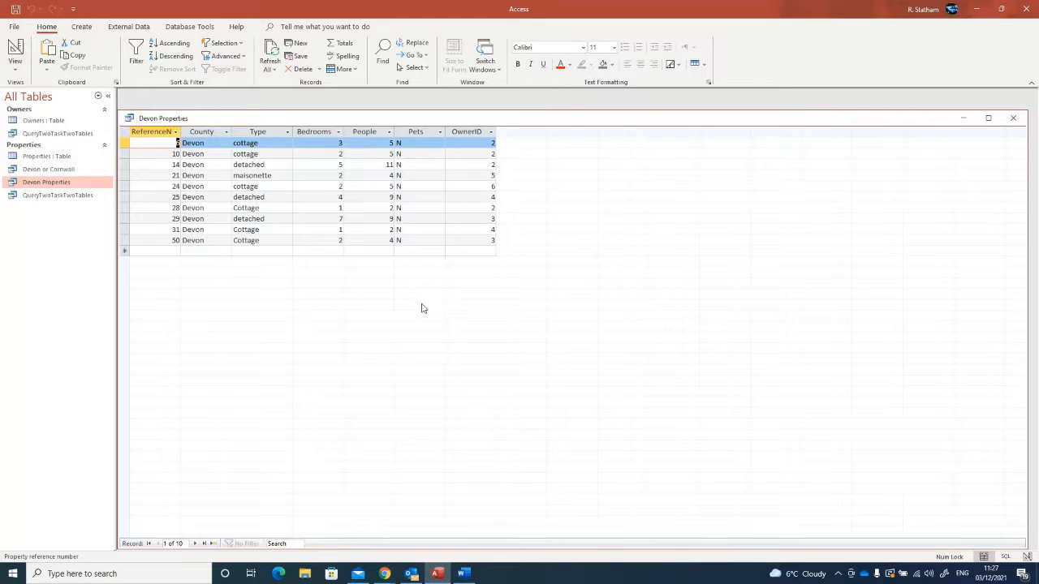
click(18, 49)
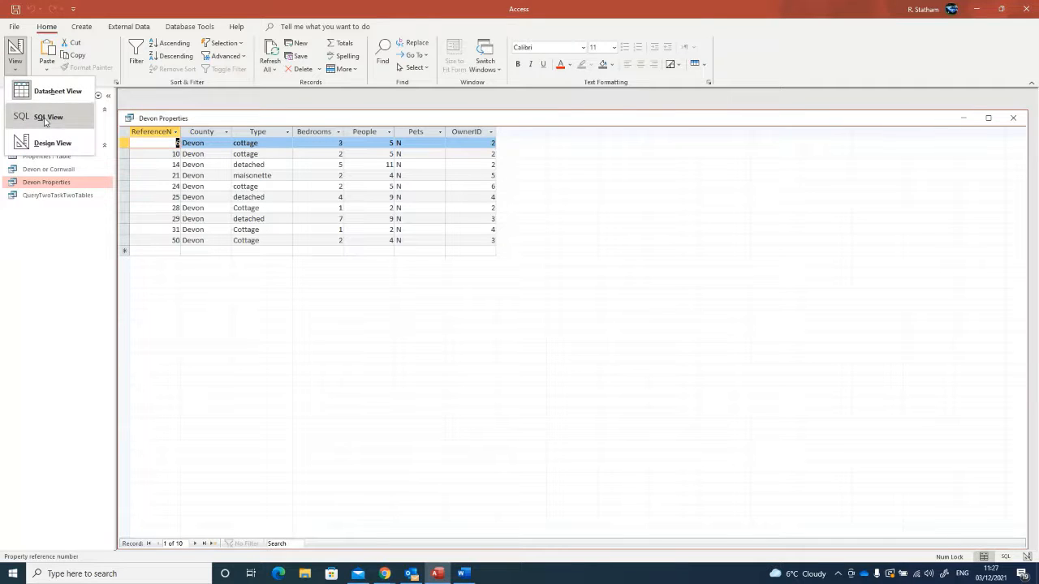
click(51, 115)
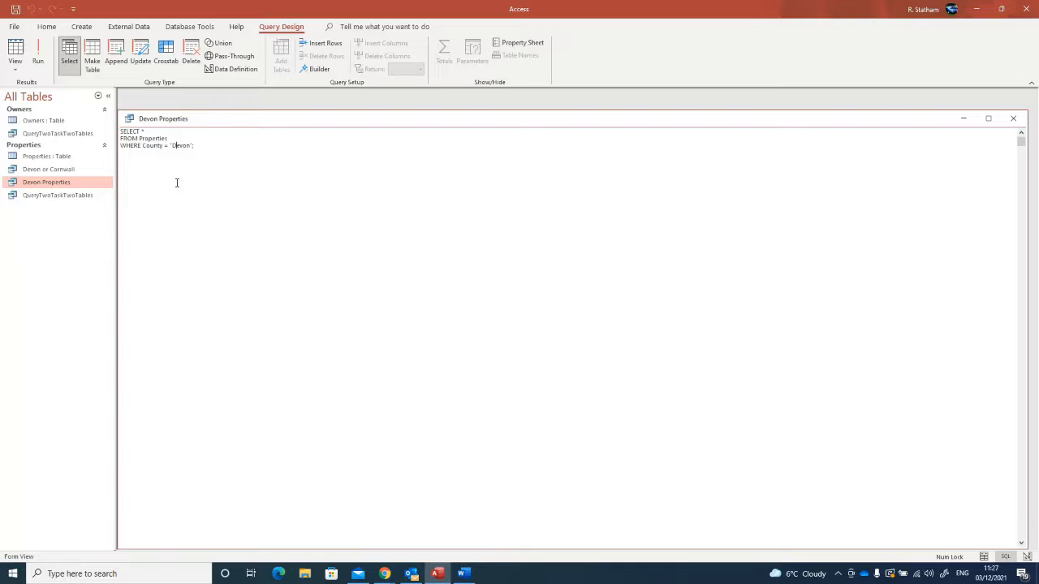
mouse_move(980, 98)
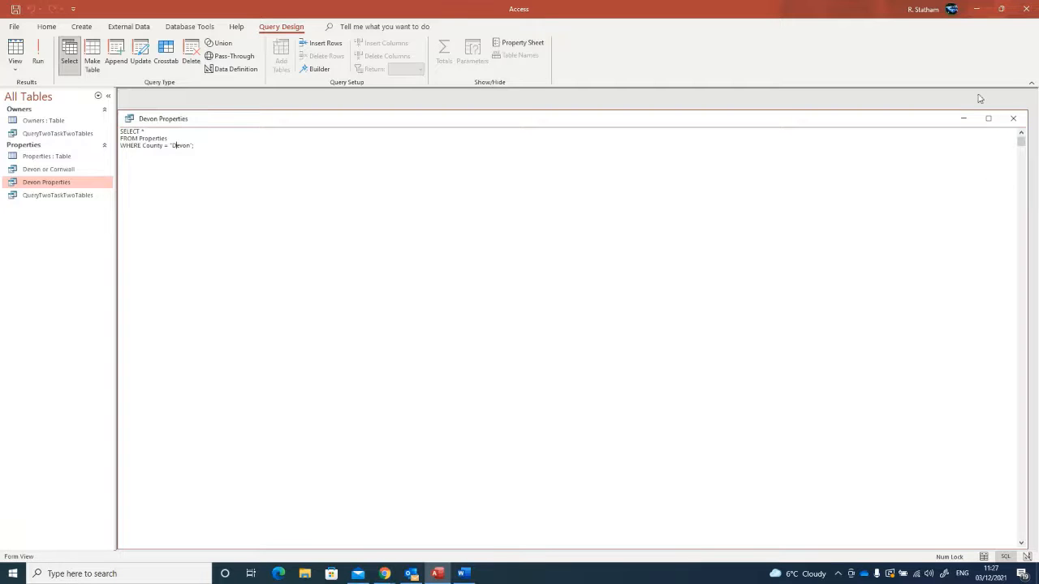